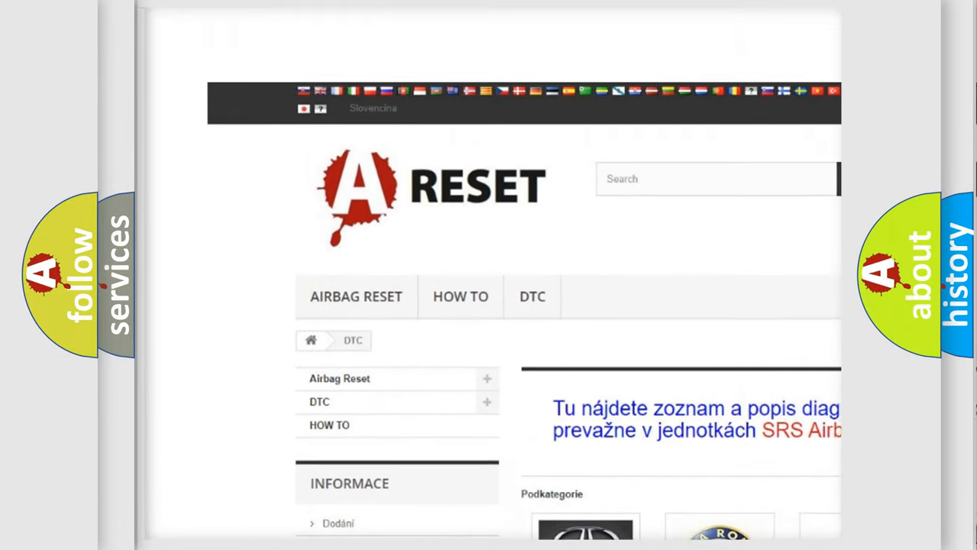
- Scroll down the DTC make list to reach and open the Scion page
{"action": "scroll", "scroll_direction": "down", "scroll_amount": 3}
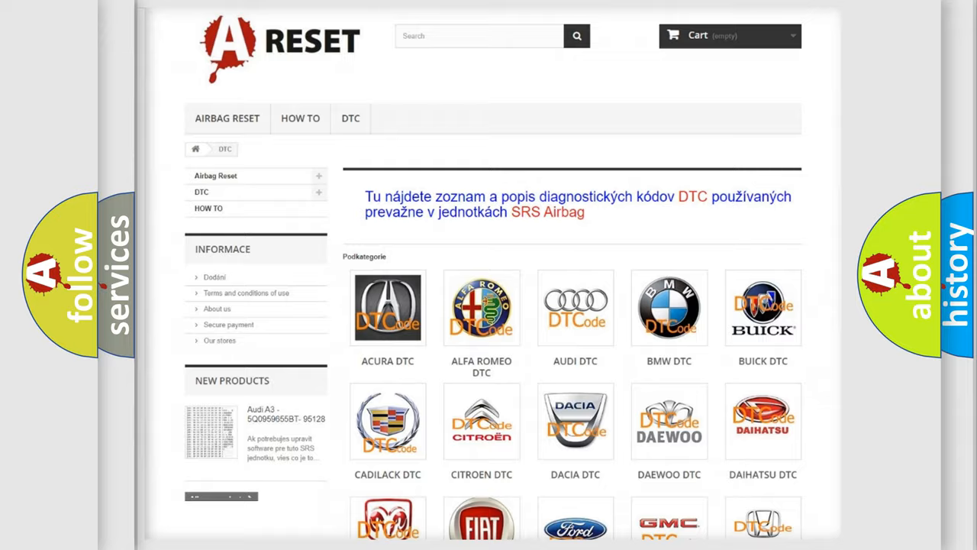
{"action": "scroll", "scroll_direction": "down", "scroll_amount": 3}
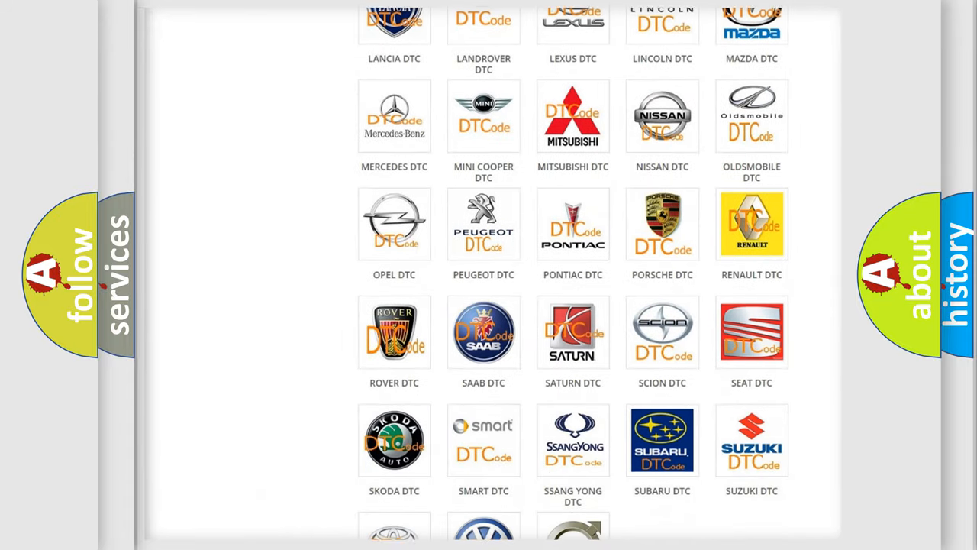
{"action": "scroll", "scroll_direction": "down", "scroll_amount": 3}
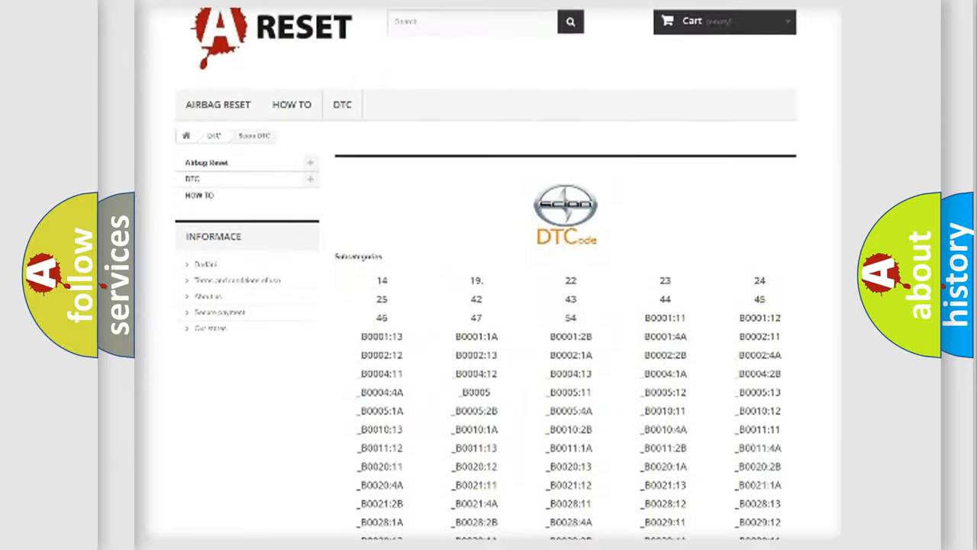
- Open the Scion C2122:22 subcategory to show its implausible-signal DTC info card
{"action": "scroll", "scroll_direction": "down", "scroll_amount": 3}
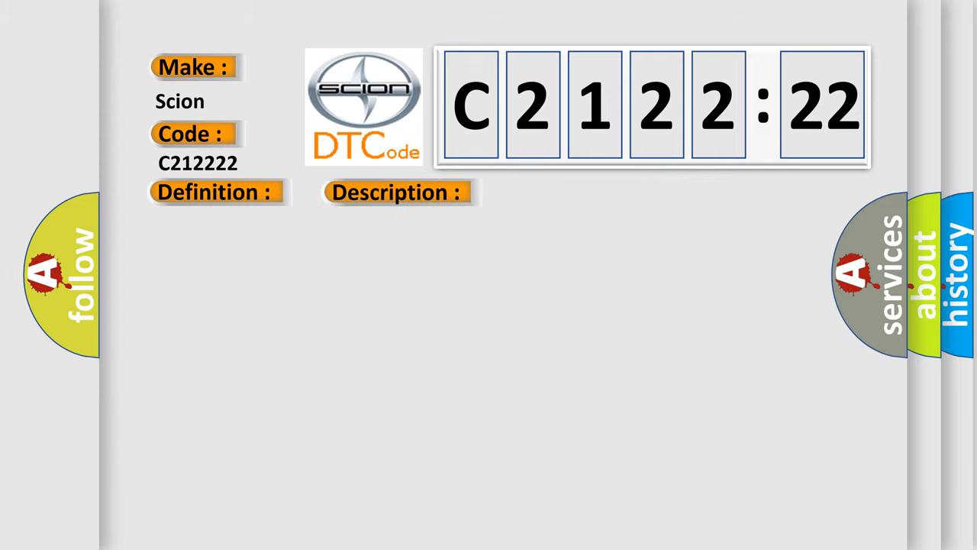
{"action": "left_click", "coordinate": [397, 191]}
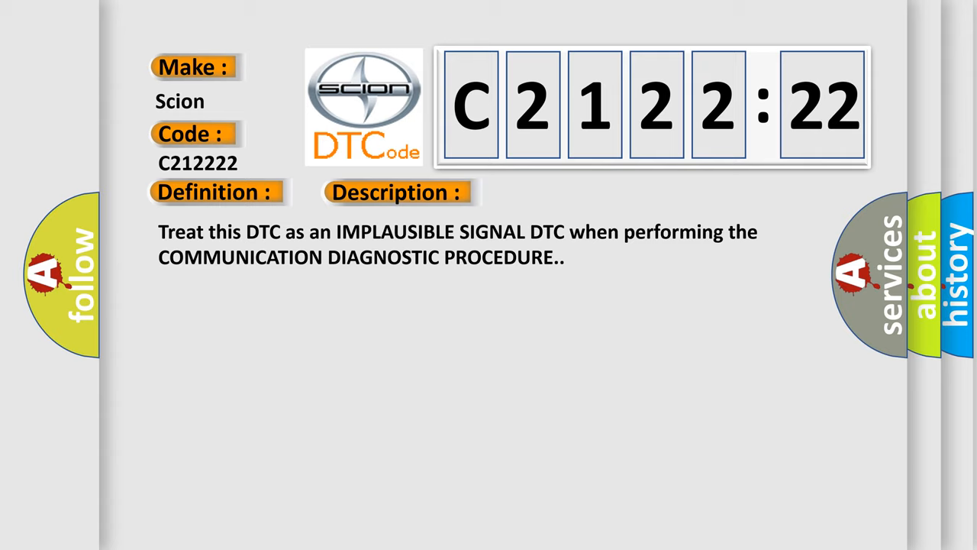